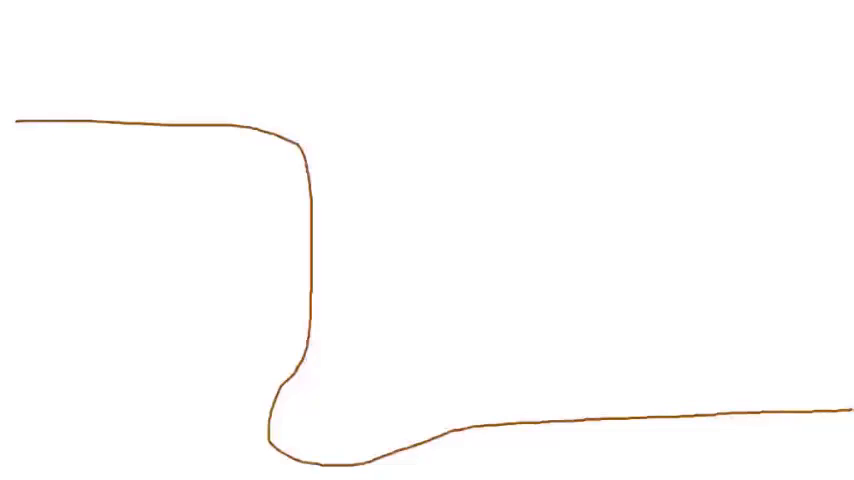
Paint the blue stream along the upper riverbed, down the cliff face and out at its base
{"action": "left_click_drag", "start_coordinate": [10, 88], "coordinate": [120, 88]}
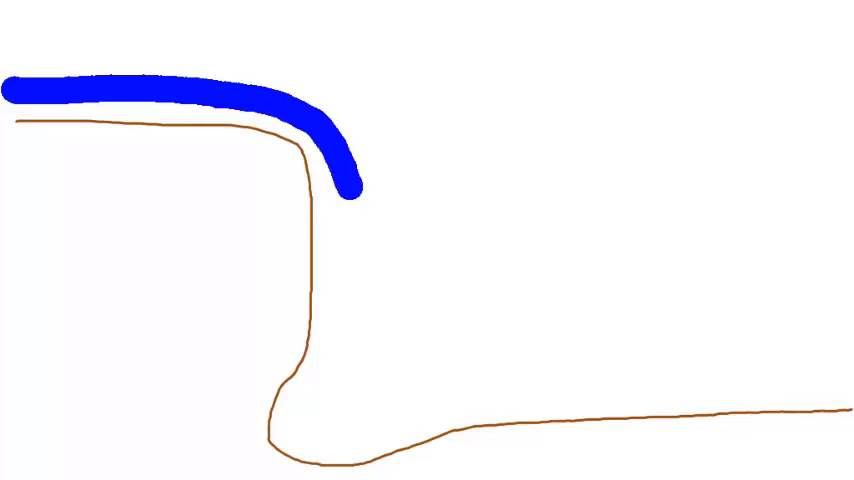
{"action": "left_click_drag", "start_coordinate": [344, 190], "coordinate": [376, 420]}
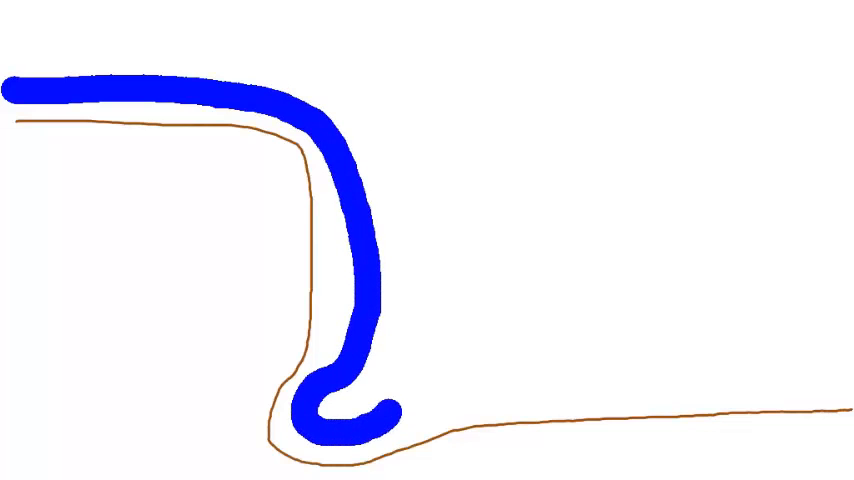
{"action": "left_click_drag", "start_coordinate": [340, 410], "coordinate": [510, 390]}
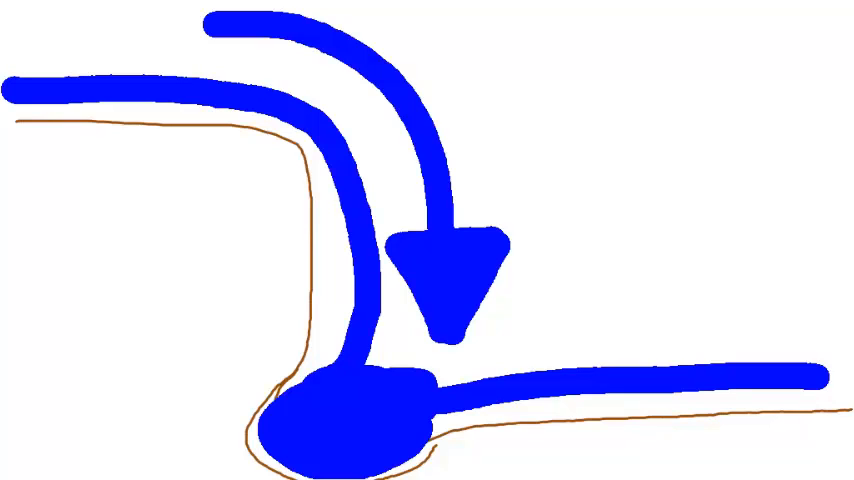
Scribble small orange erosion marks beneath the plunge pool at the cliff base
{"action": "left_click_drag", "start_coordinate": [456, 456], "coordinate": [480, 464]}
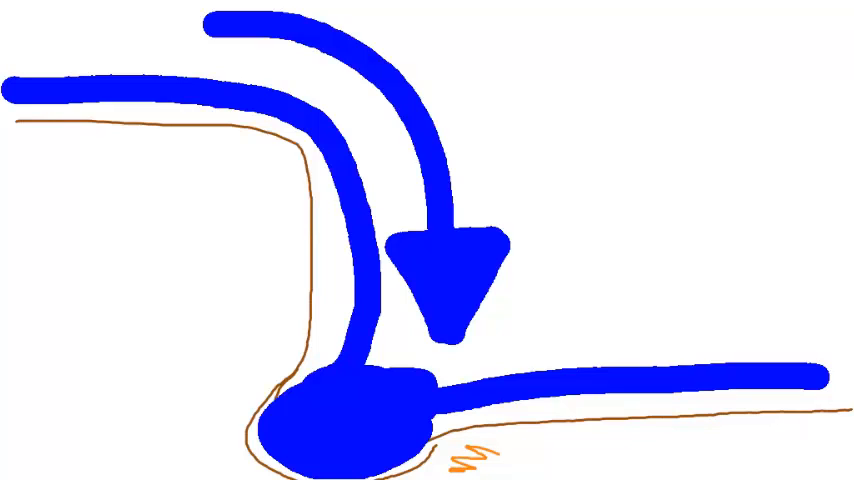